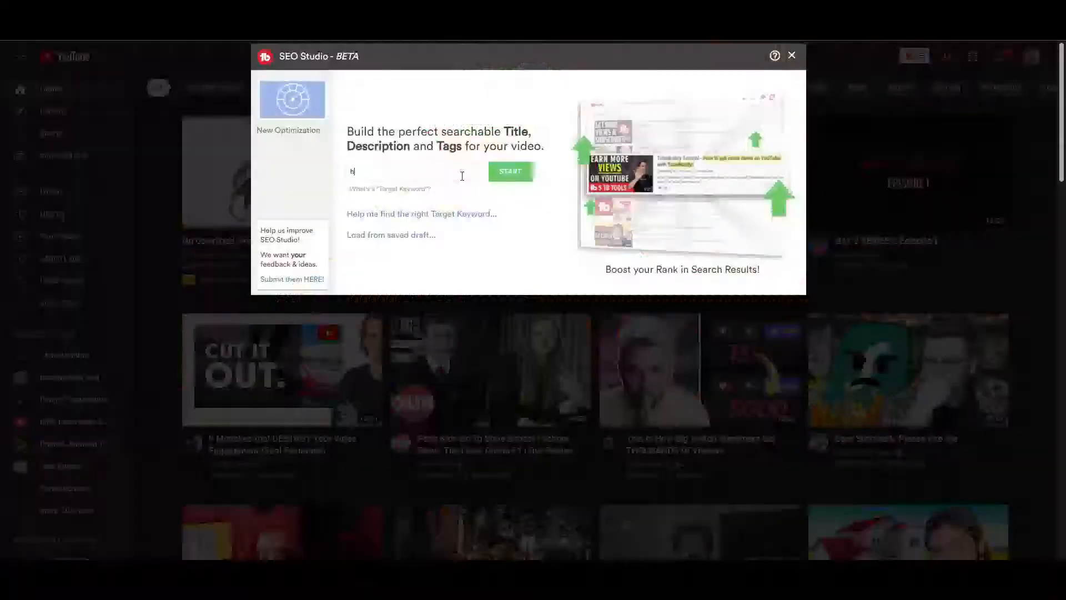
Set the OBS Output Mode to Advanced in Settings
click(510, 171)
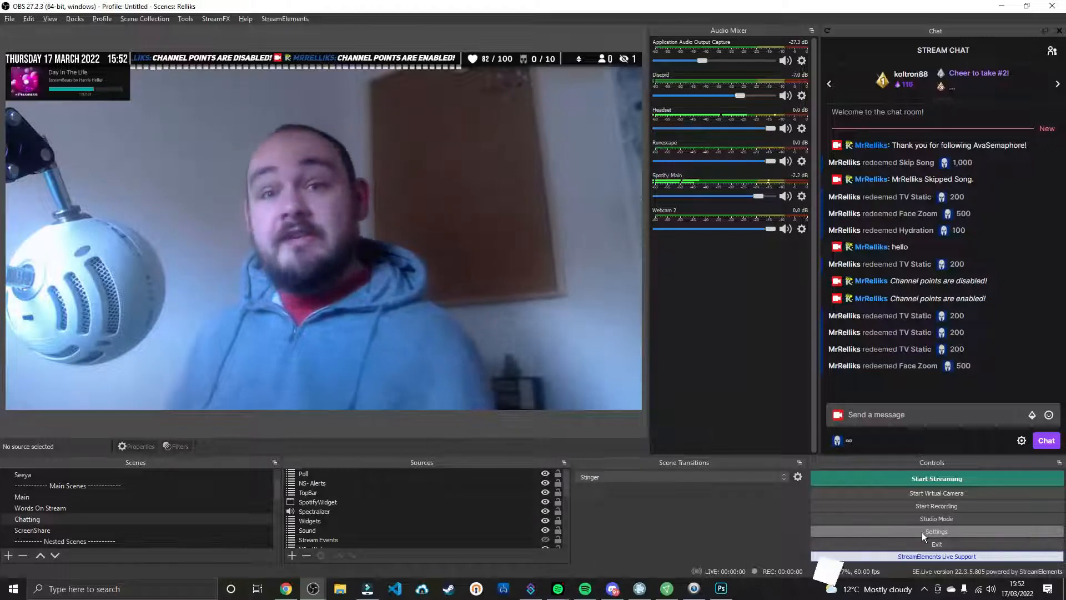
click(937, 531)
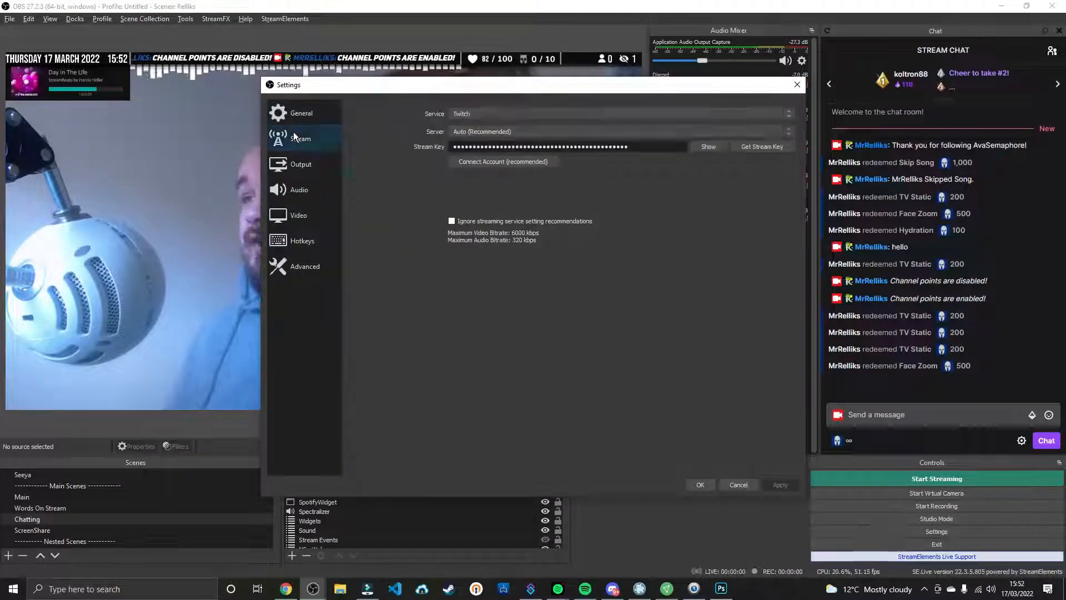
click(300, 164)
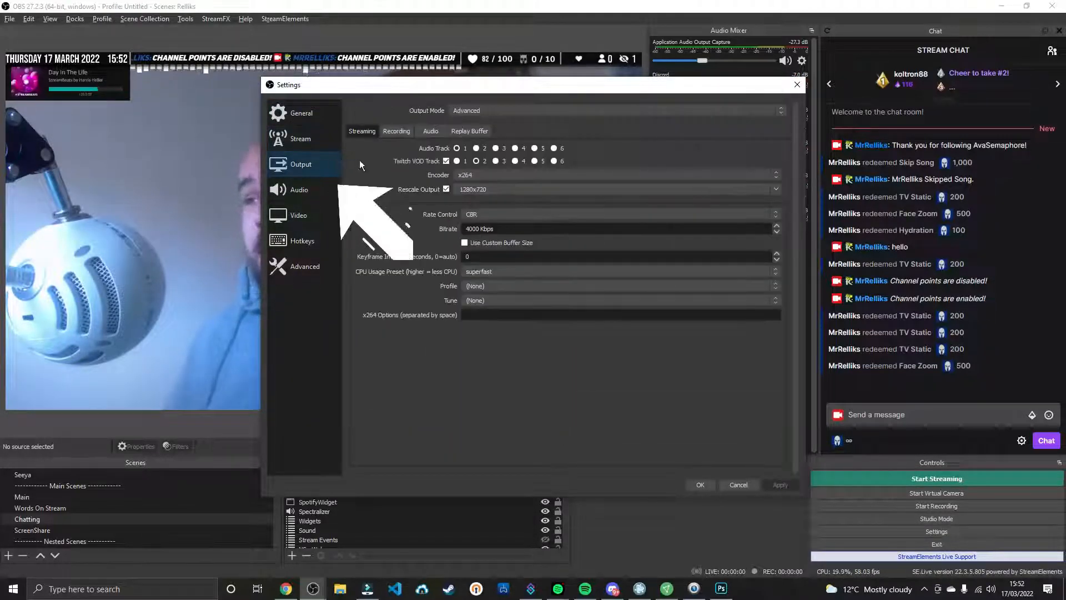
click(466, 111)
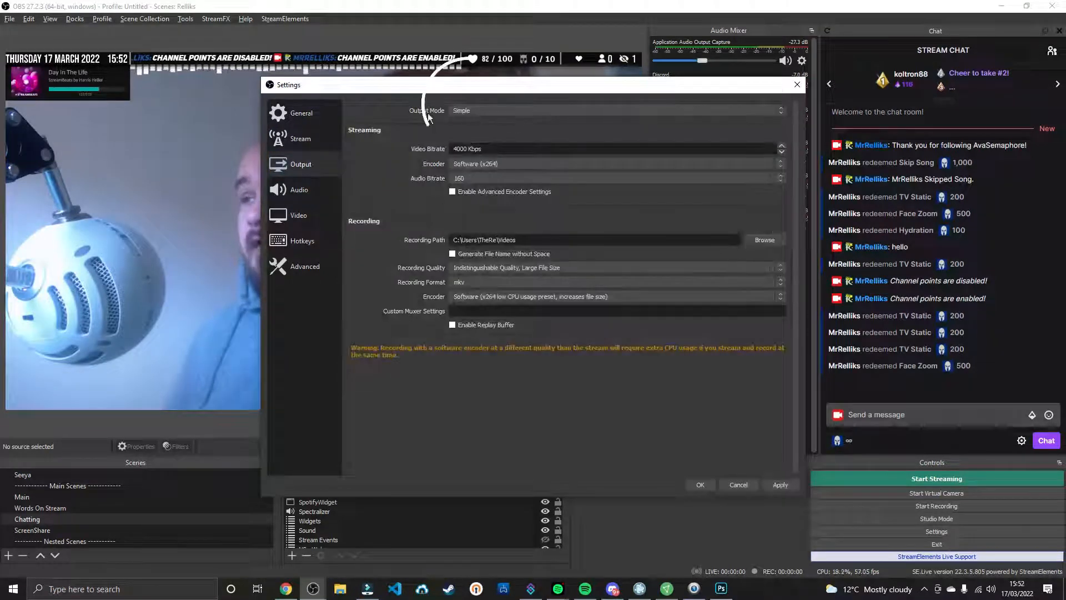
mouse_move(469, 113)
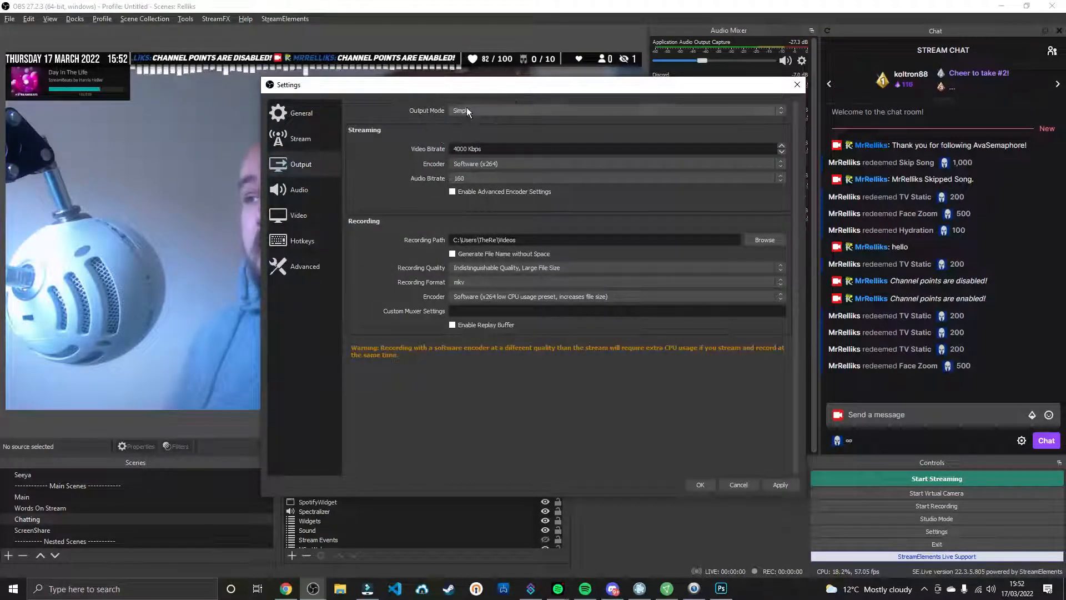
click(612, 111)
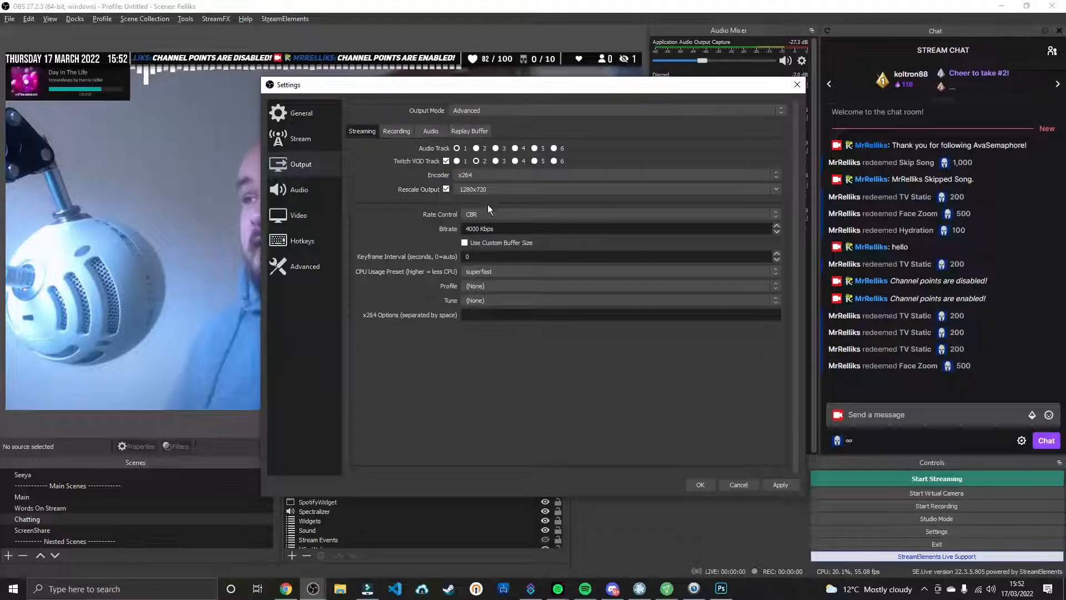
mouse_move(429, 169)
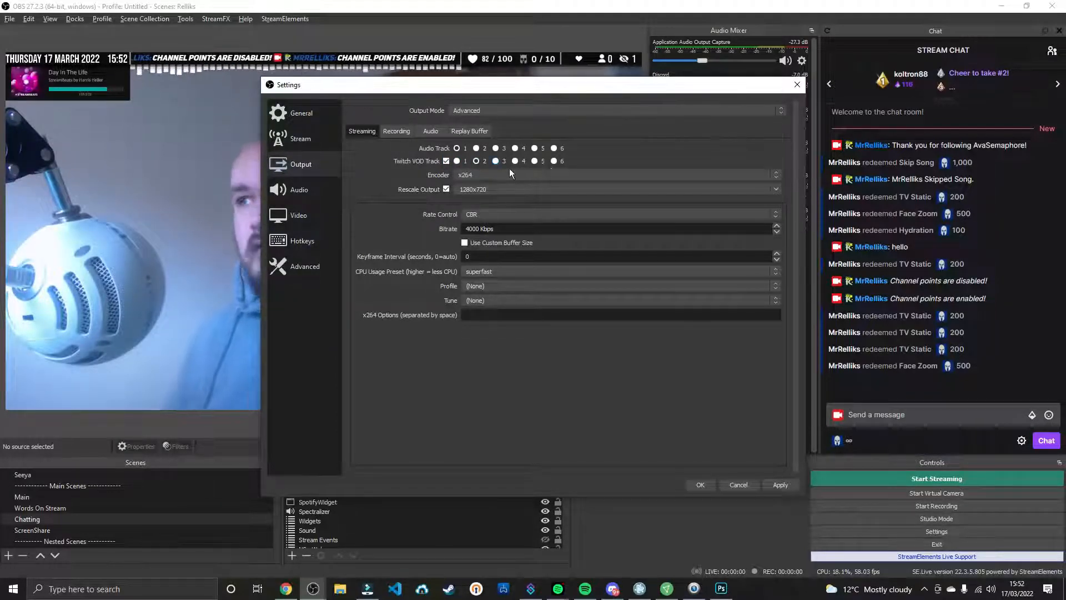
Send the Twitch VOD on audio track 2, keep the stream on track 1, and save
click(476, 161)
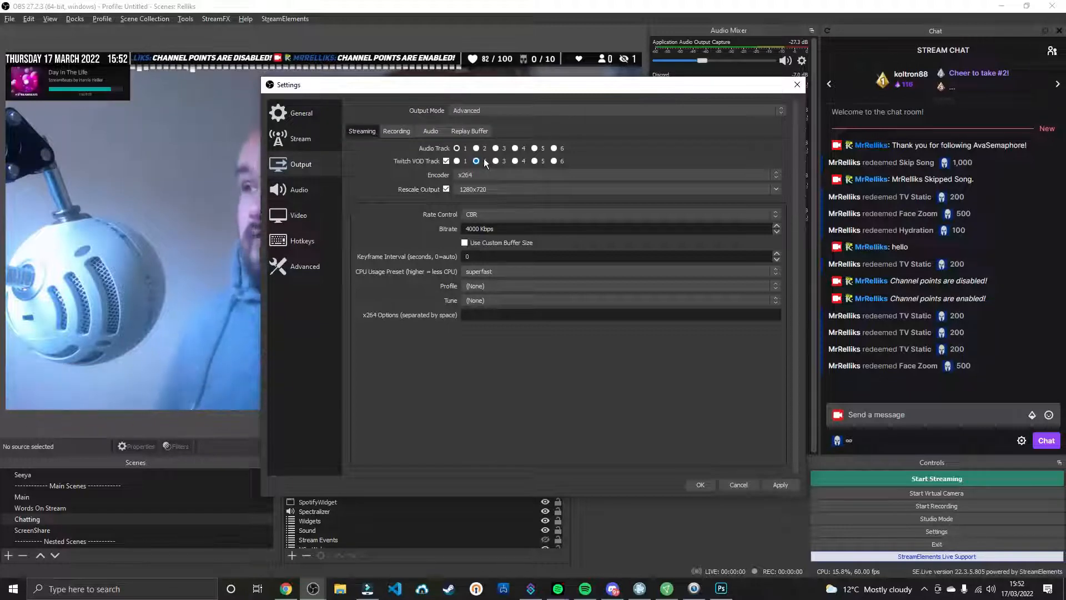
click(476, 161)
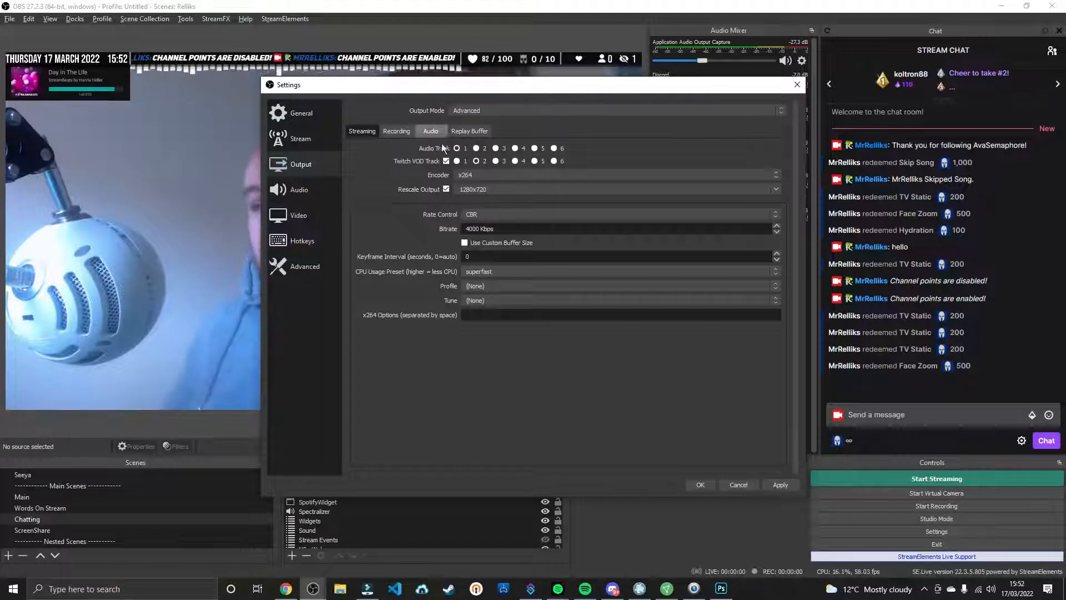
click(476, 161)
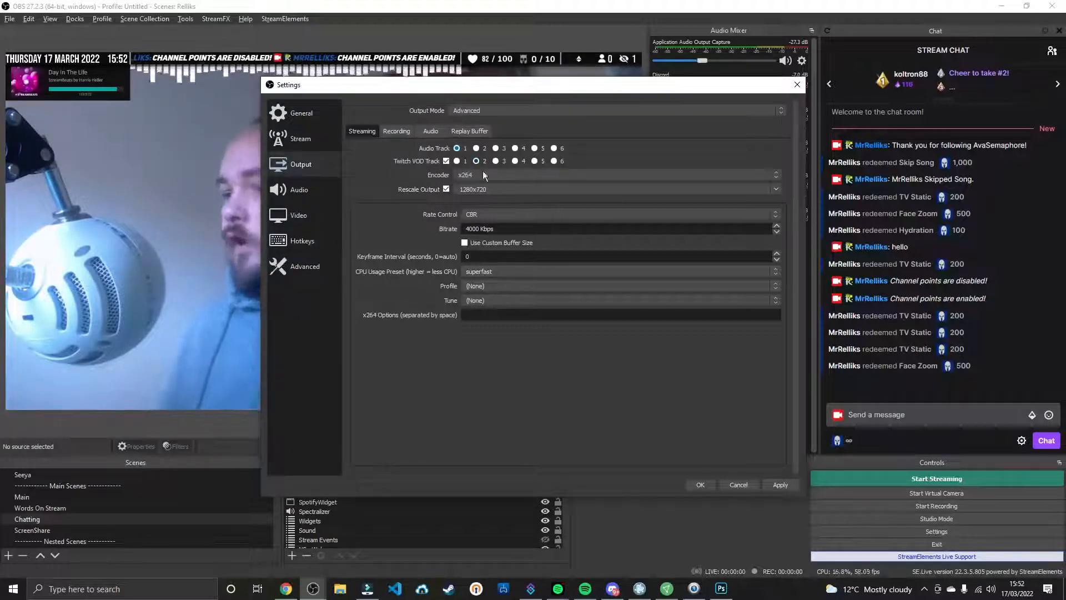
click(739, 485)
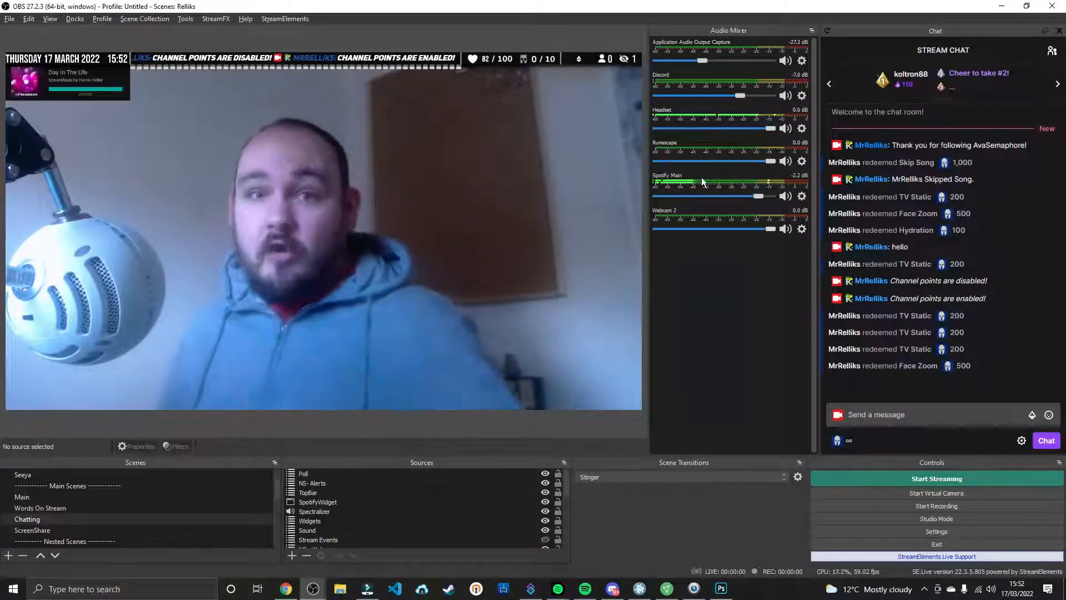
Open Advanced Audio Properties from the audio mixer options menu
click(27, 19)
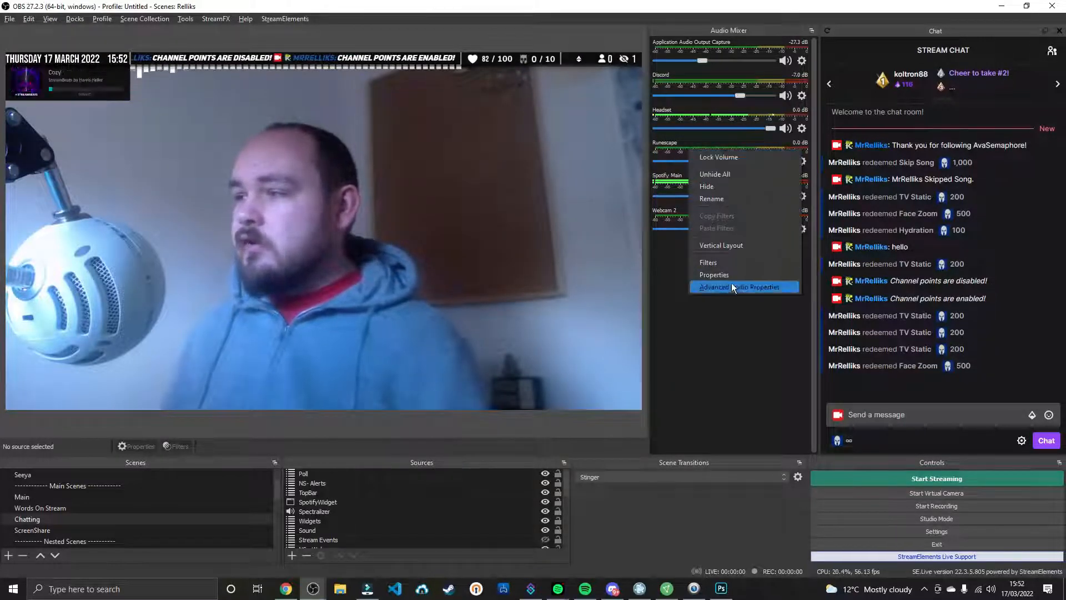
click(740, 287)
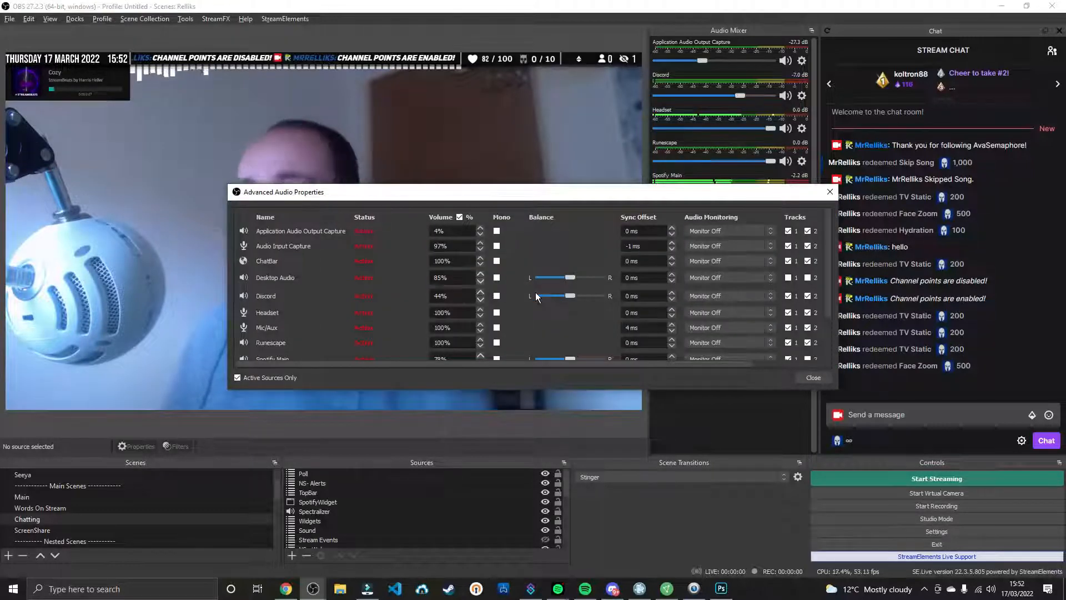
Untick Track 2 for Spotify Main, keep Discord and Runescape on it, and close
scroll(down, 3)
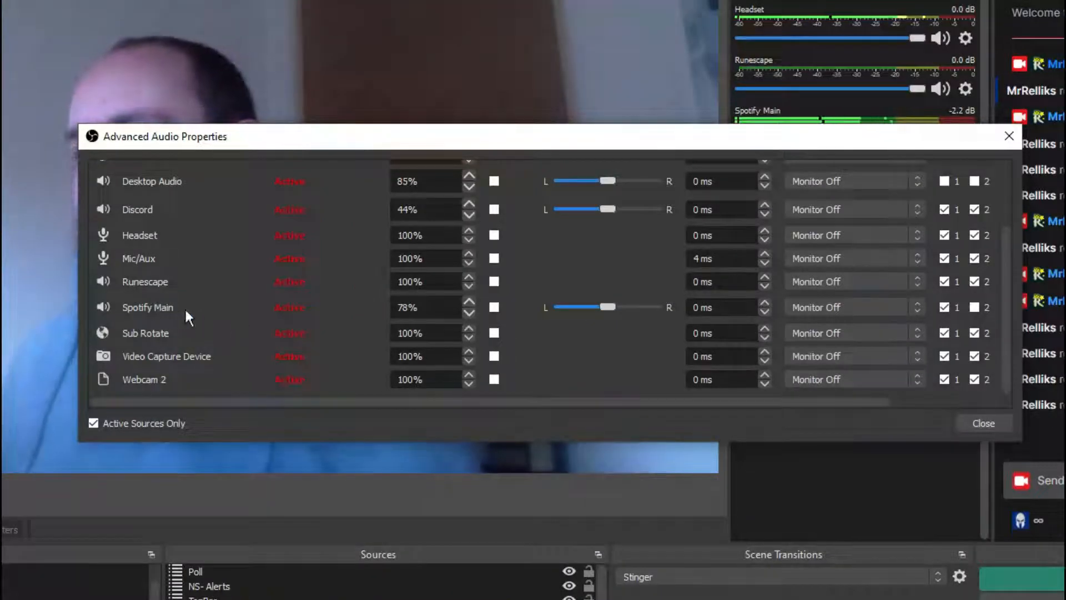
click(944, 307)
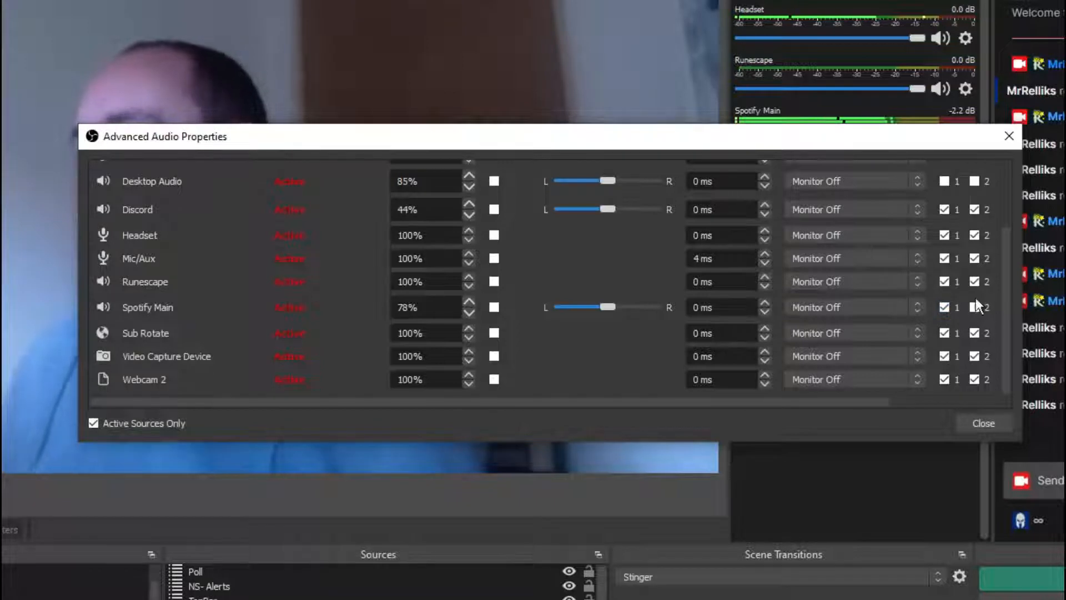
click(975, 307)
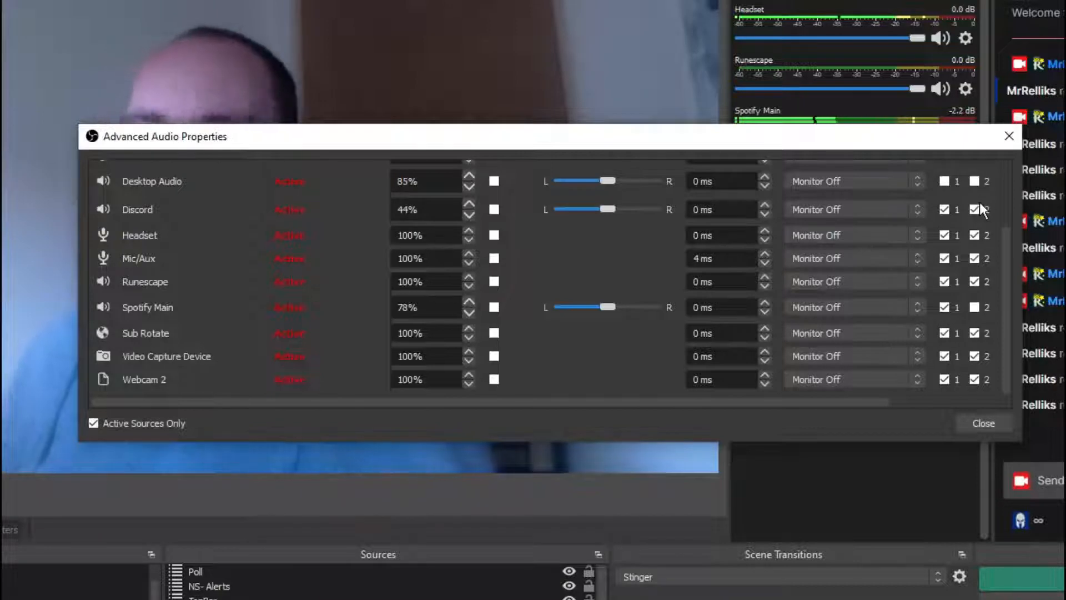
click(975, 209)
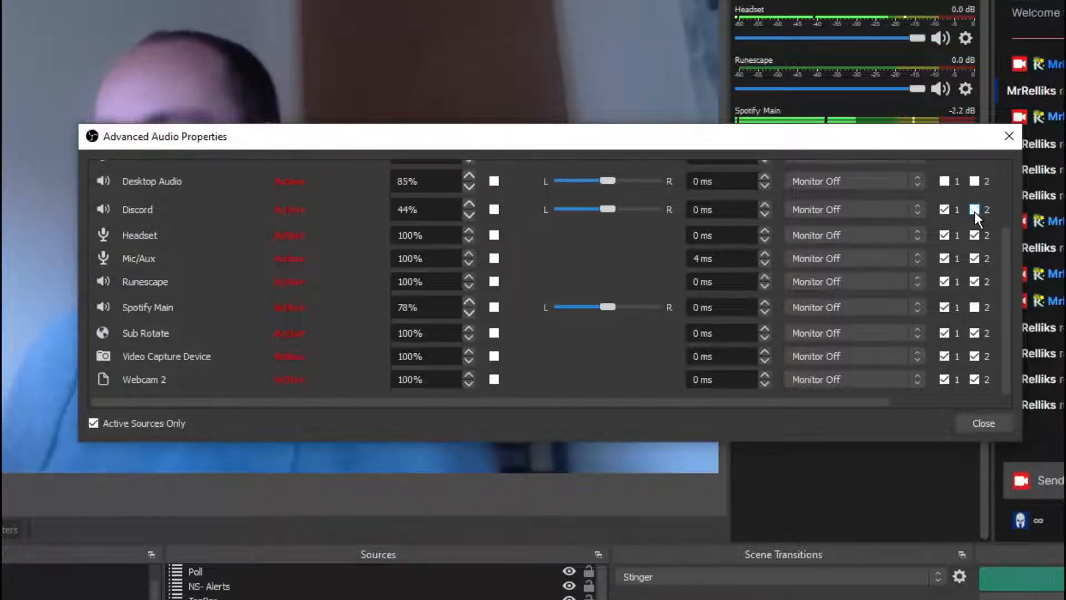
click(974, 210)
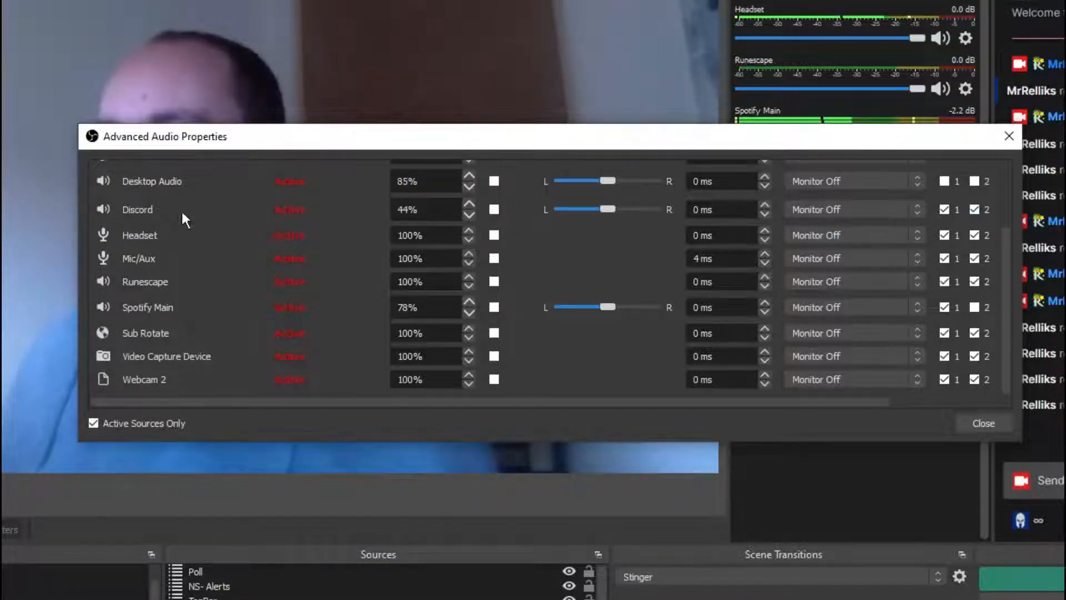
mouse_move(224, 290)
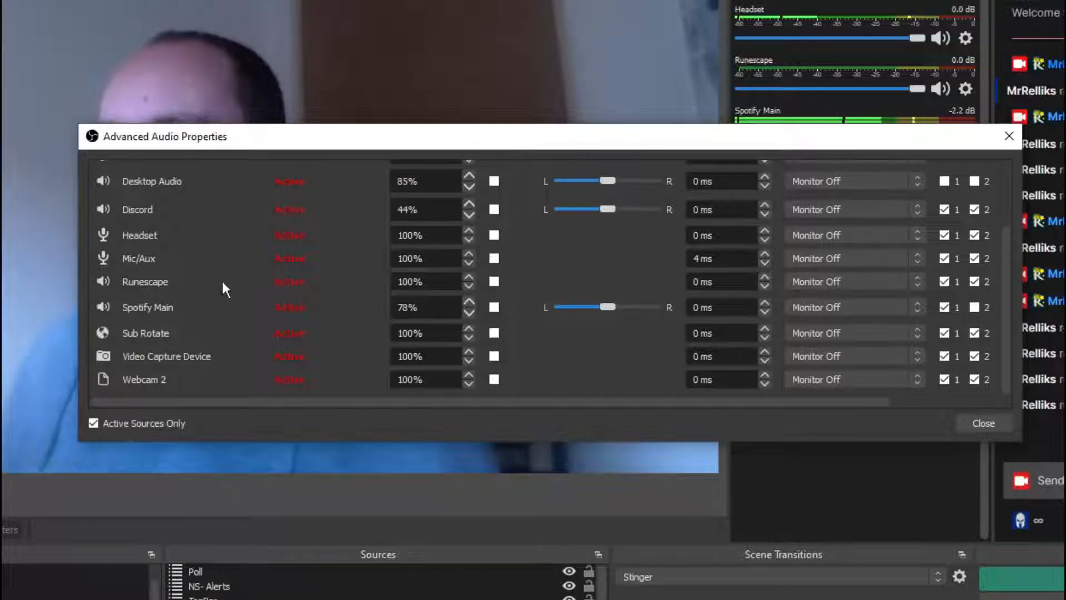
click(978, 282)
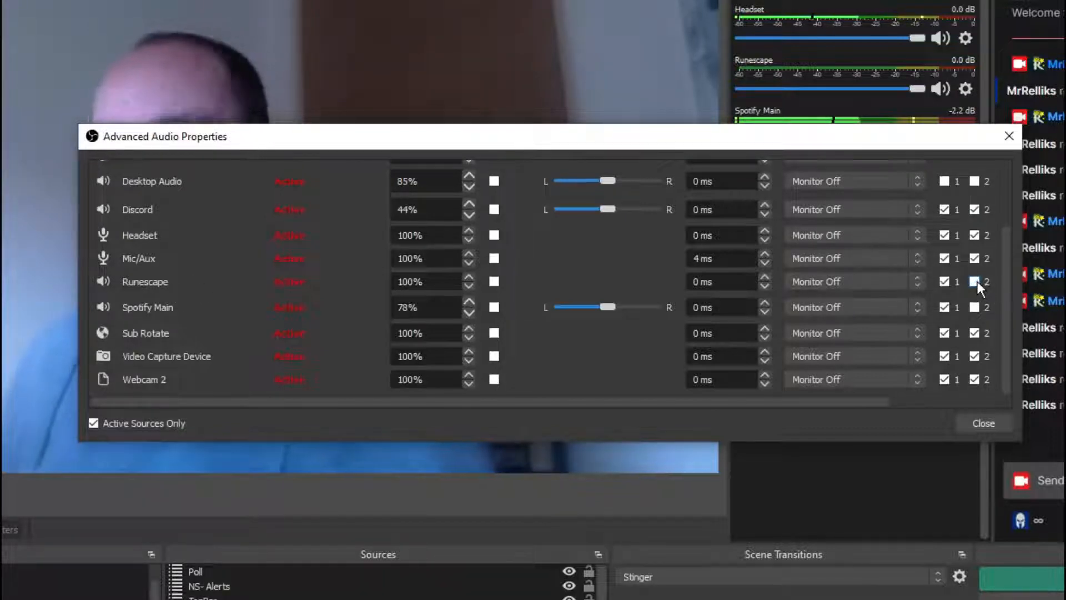
click(975, 282)
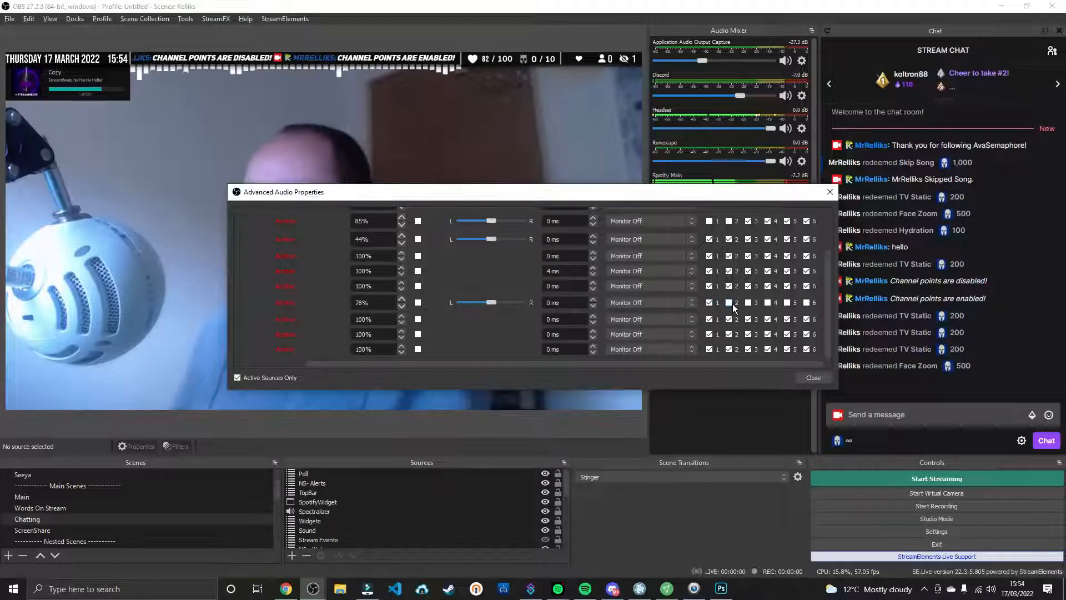
click(813, 378)
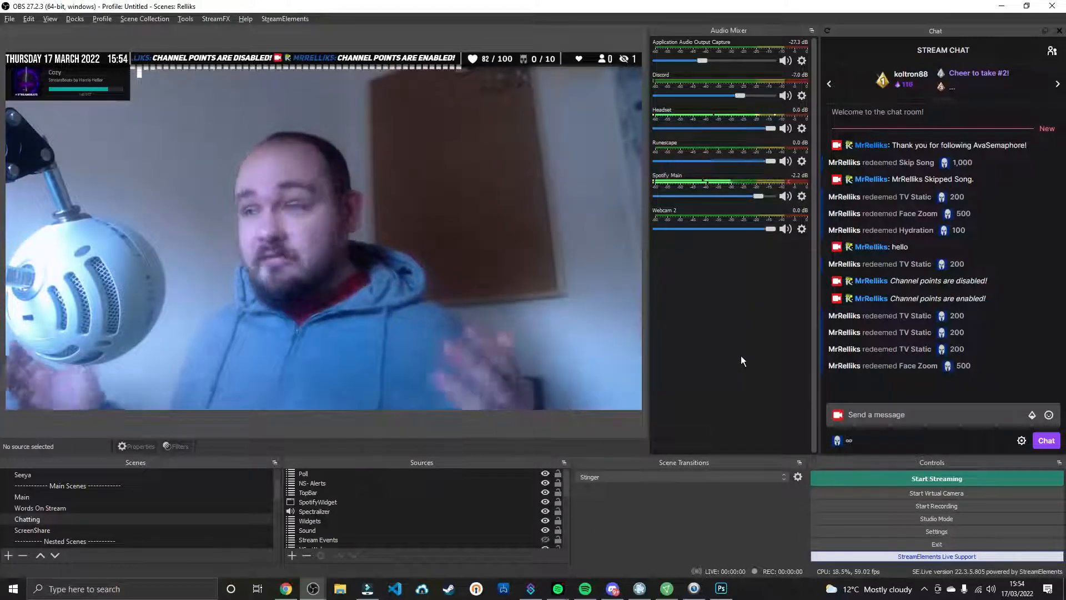